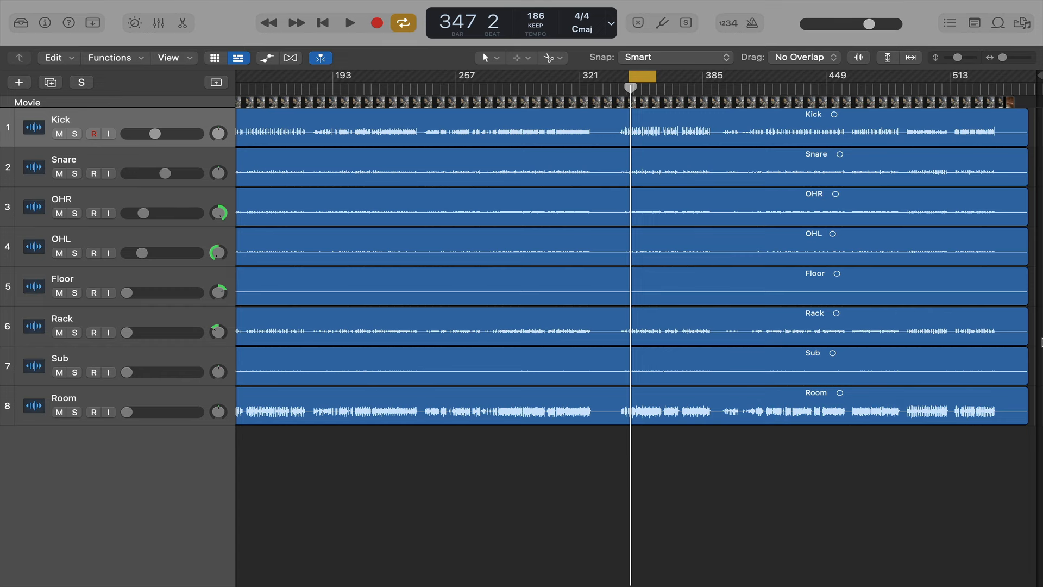
Show the mixer and start playback of the drum mix
left_click(158, 22)
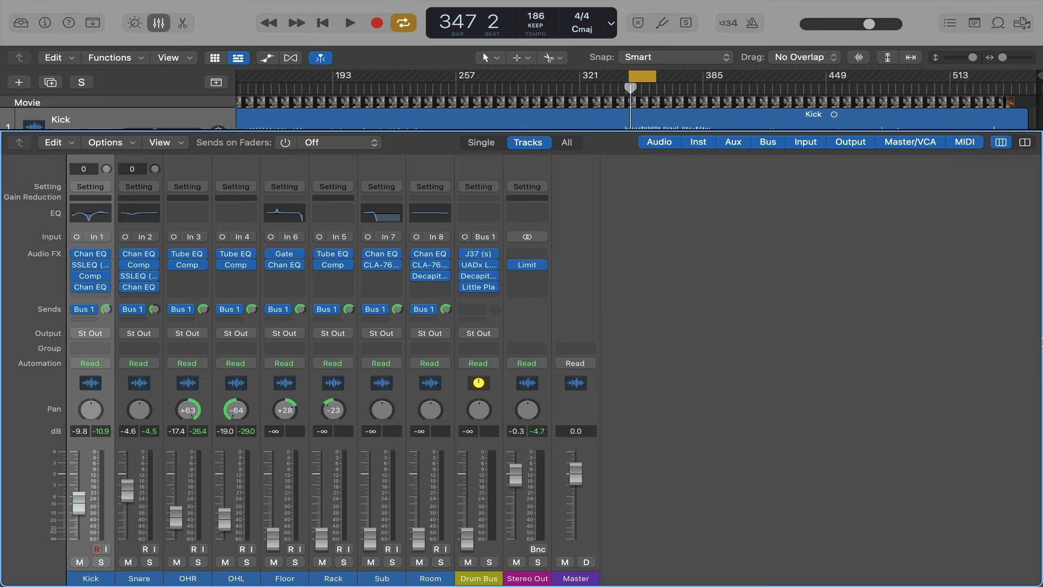
left_click(350, 22)
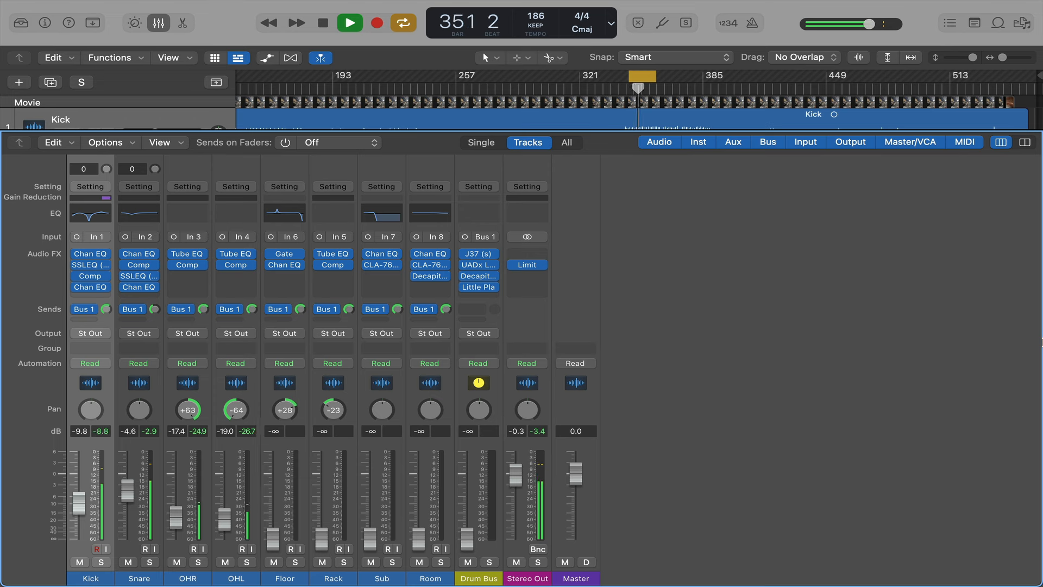
left_click(349, 22)
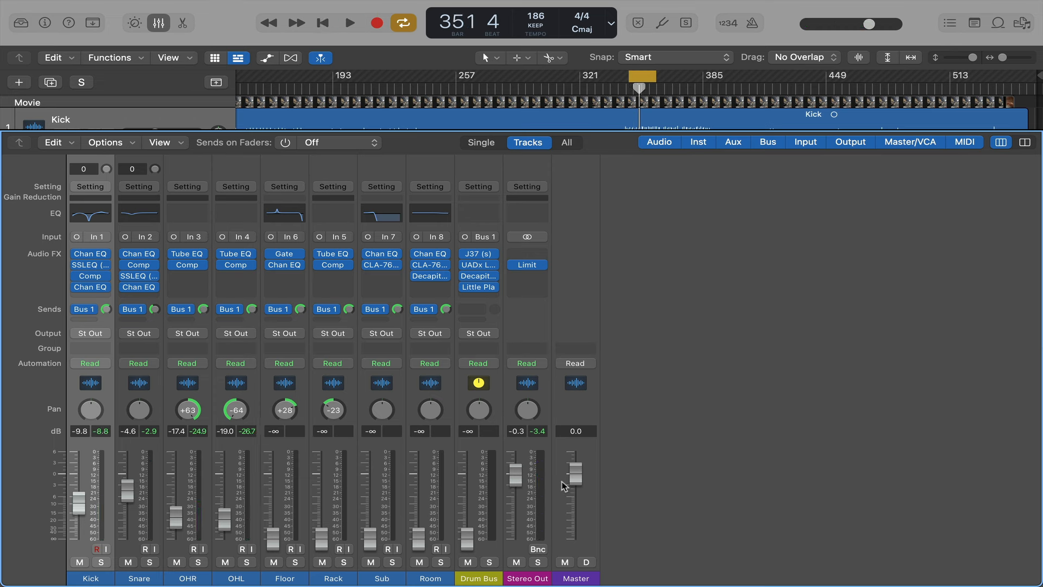
left_click(348, 22)
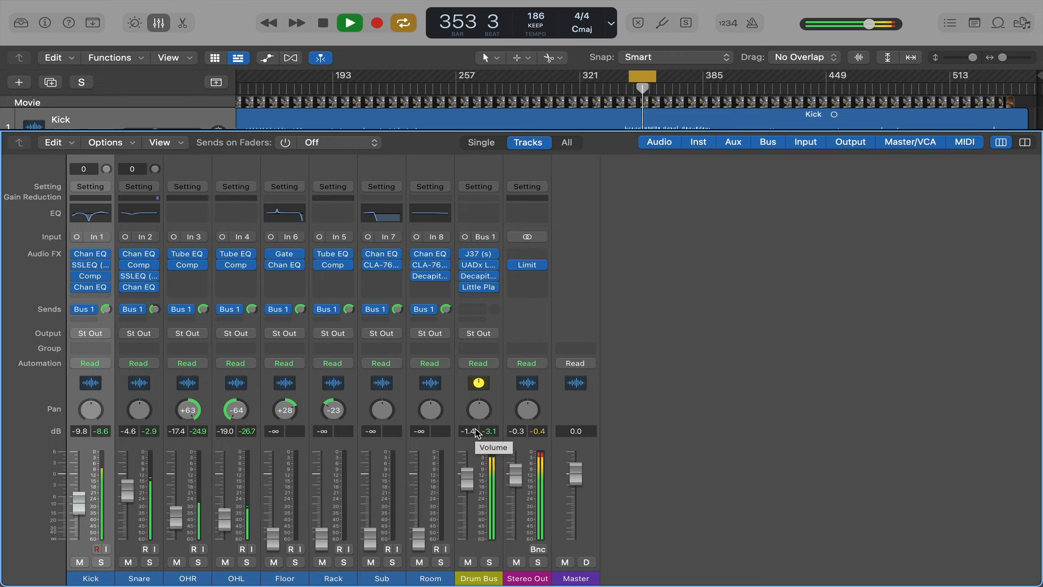
left_click(349, 22)
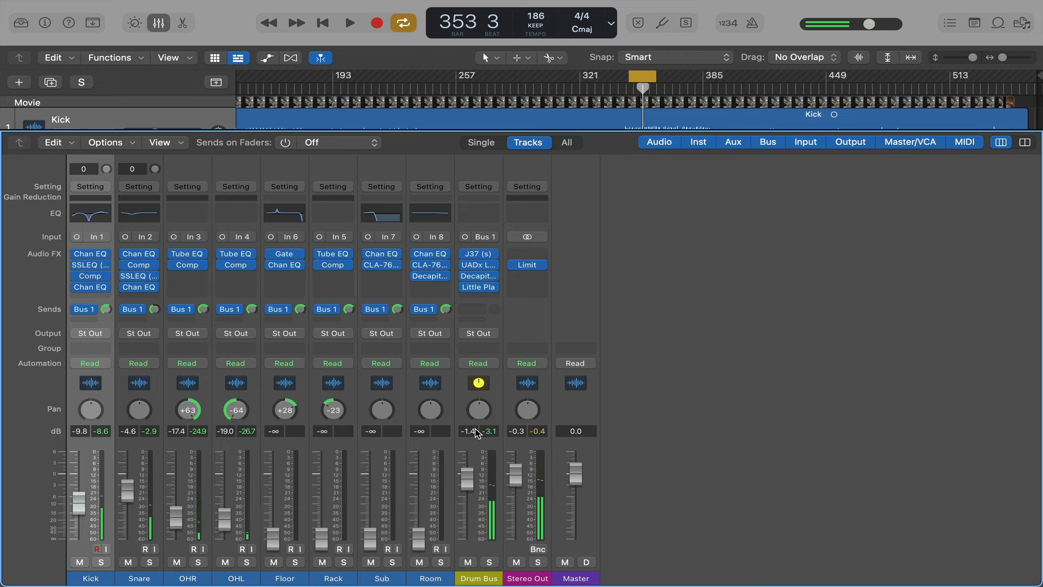
mouse_move(463, 479)
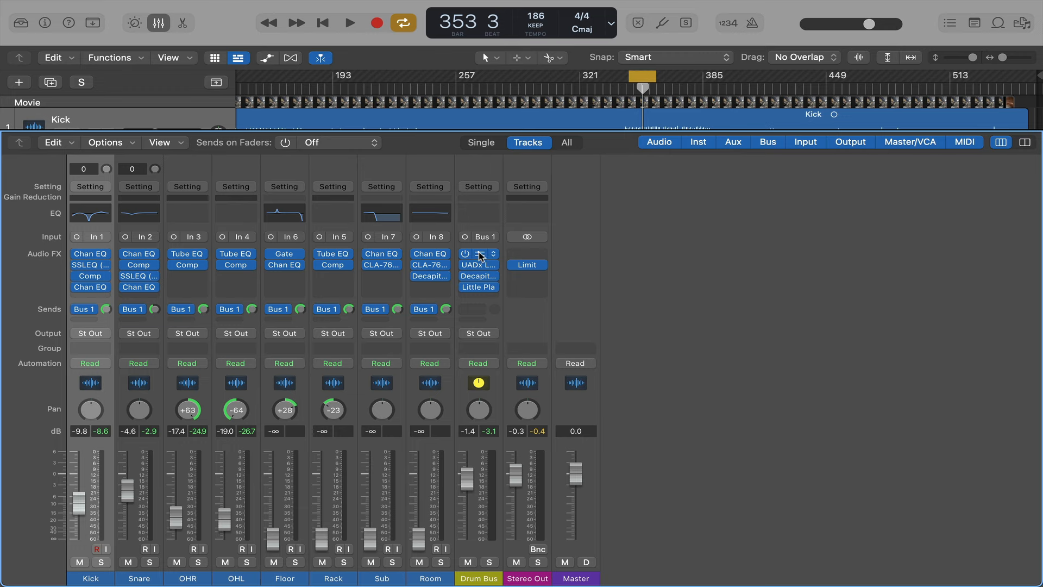
Bring up the J37 tape plug-in on the Drum Bus and audition it during playback
double_click(478, 264)
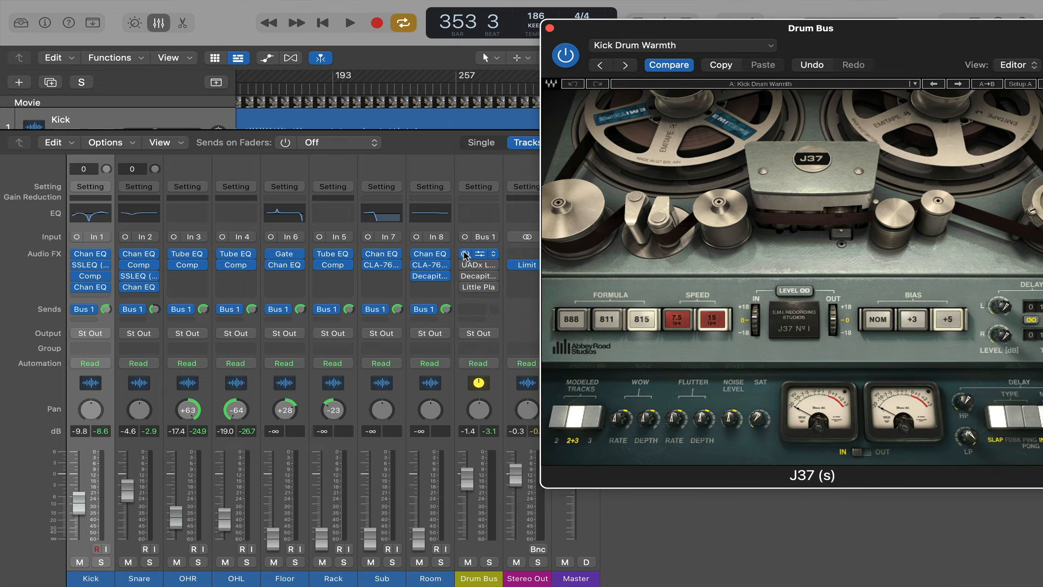
left_click(349, 22)
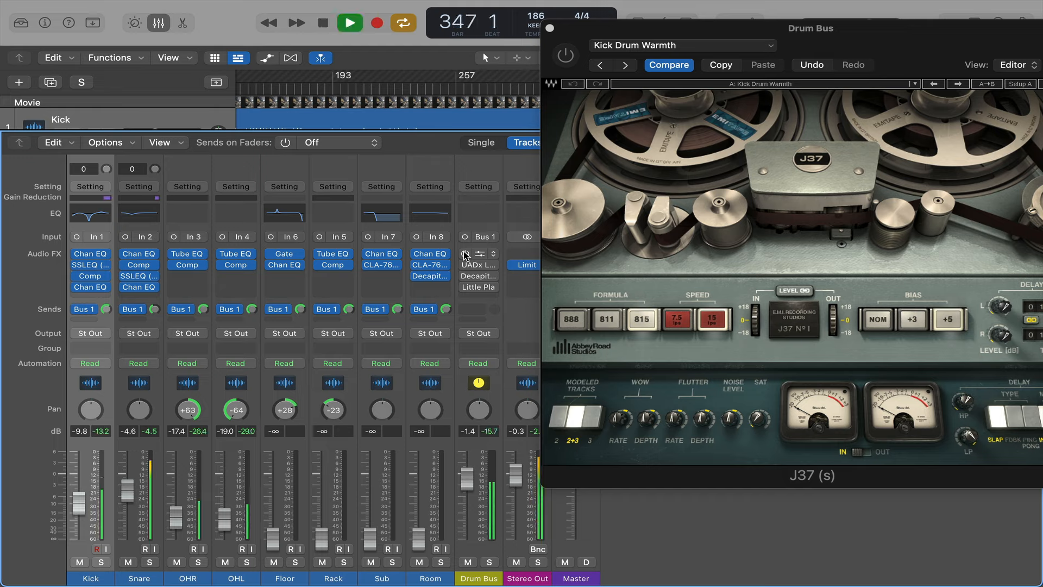
left_click(349, 21)
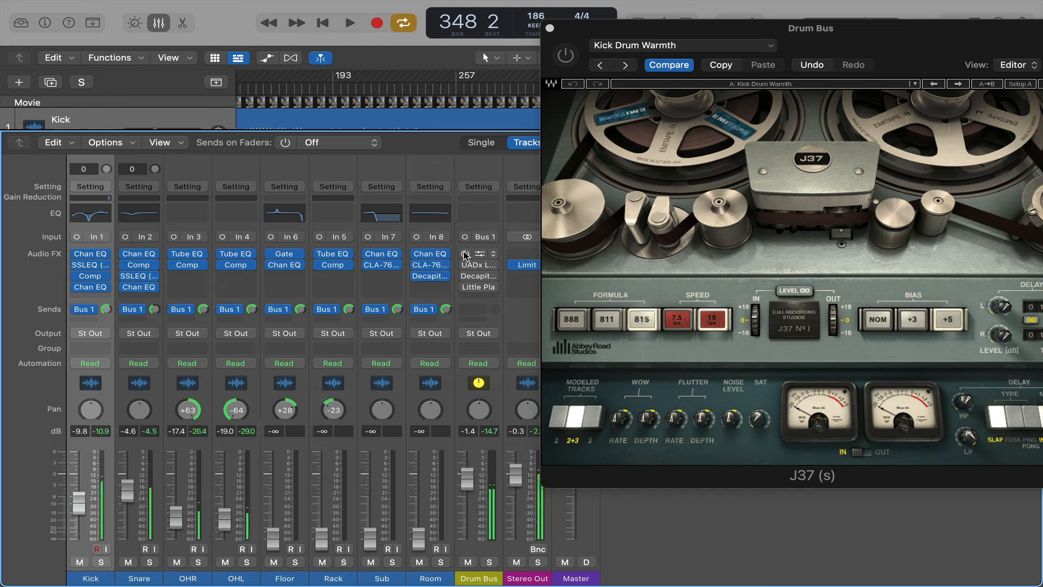
left_click(349, 22)
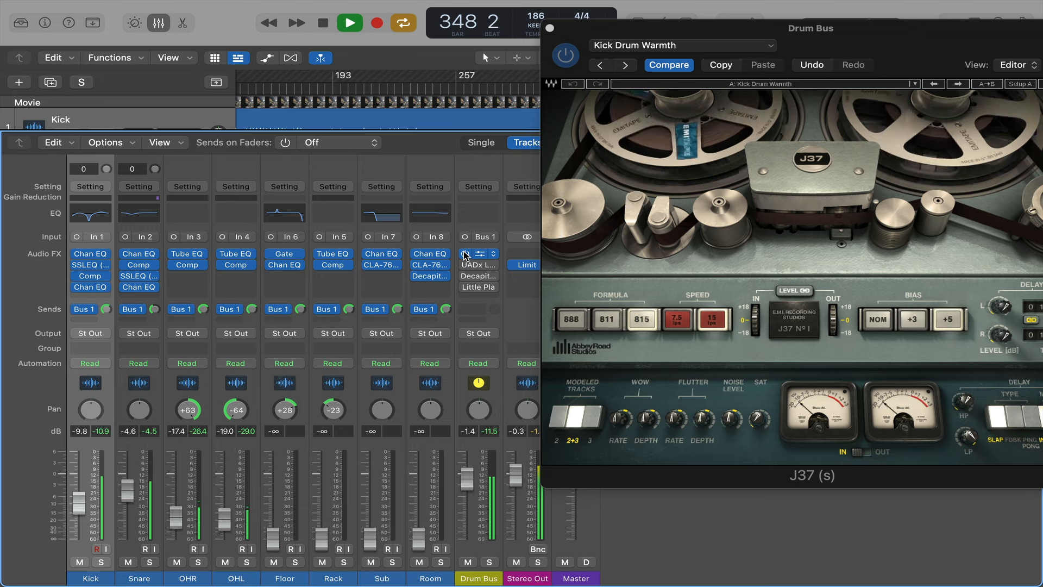
left_click(321, 21)
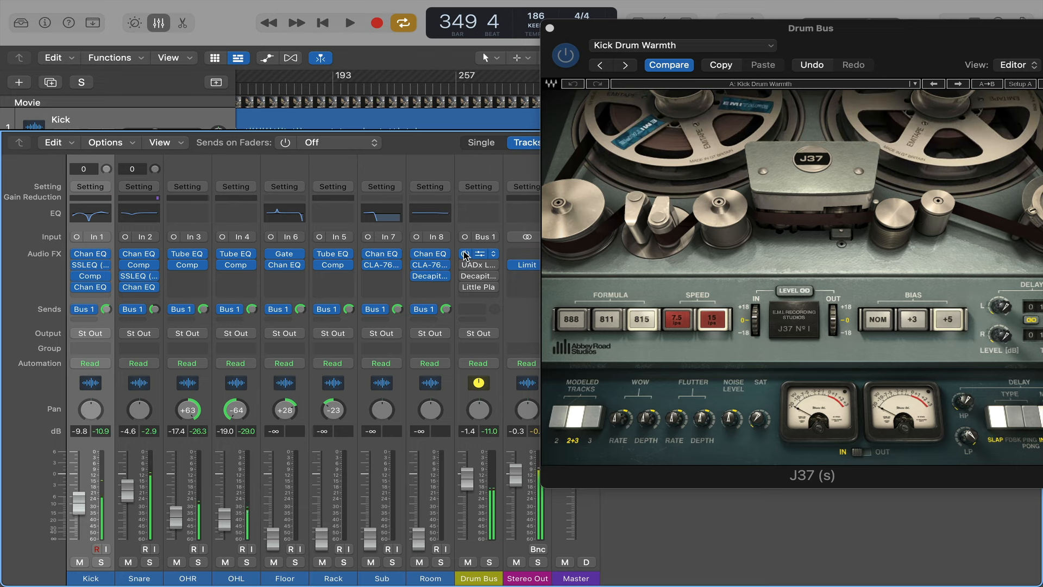
A/B the J37 on and off, then switch its tape formula to 811 and 888
left_click(478, 253)
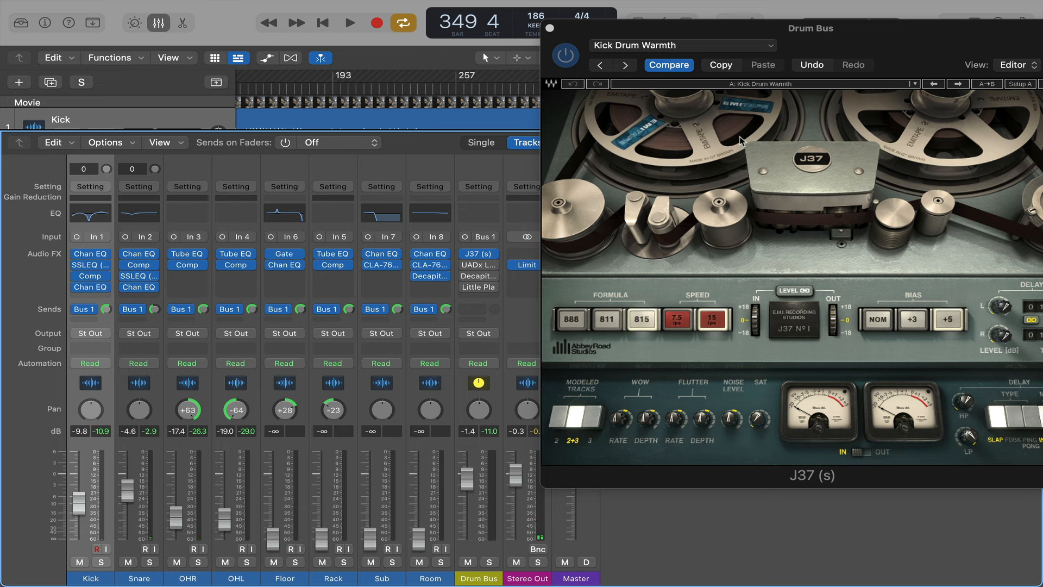
mouse_move(631, 177)
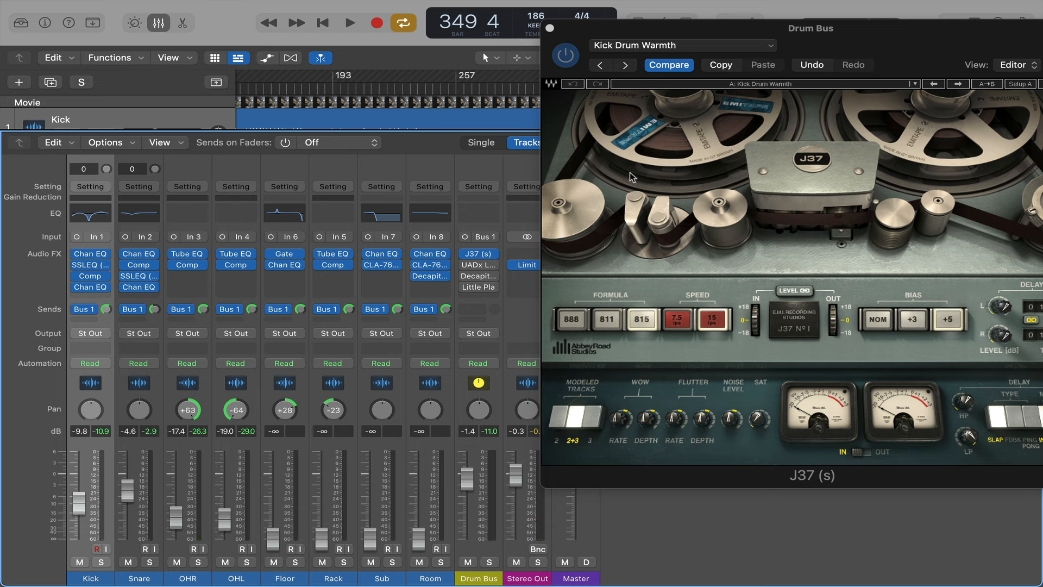
left_click(571, 319)
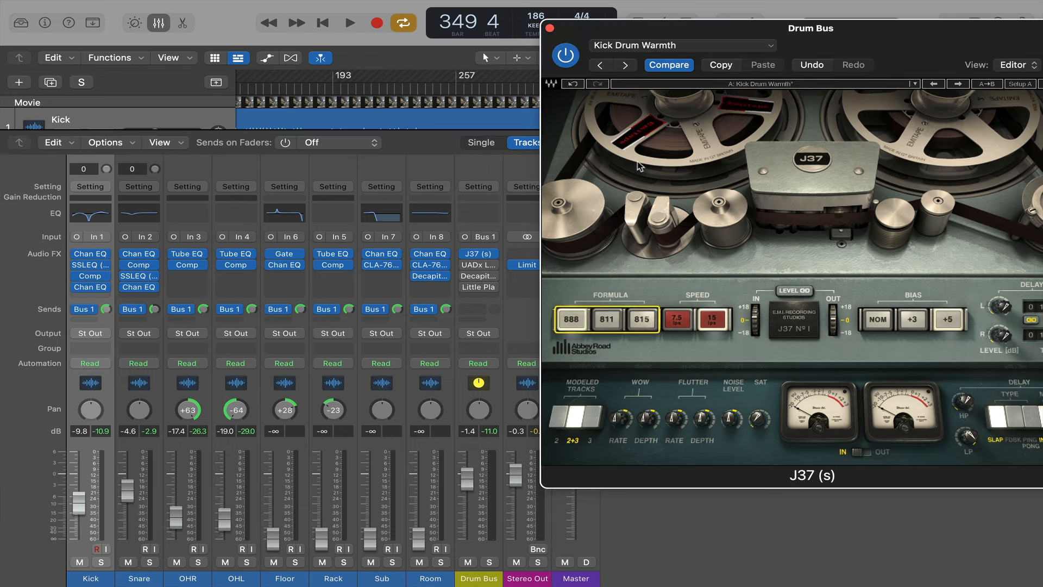
mouse_move(611, 326)
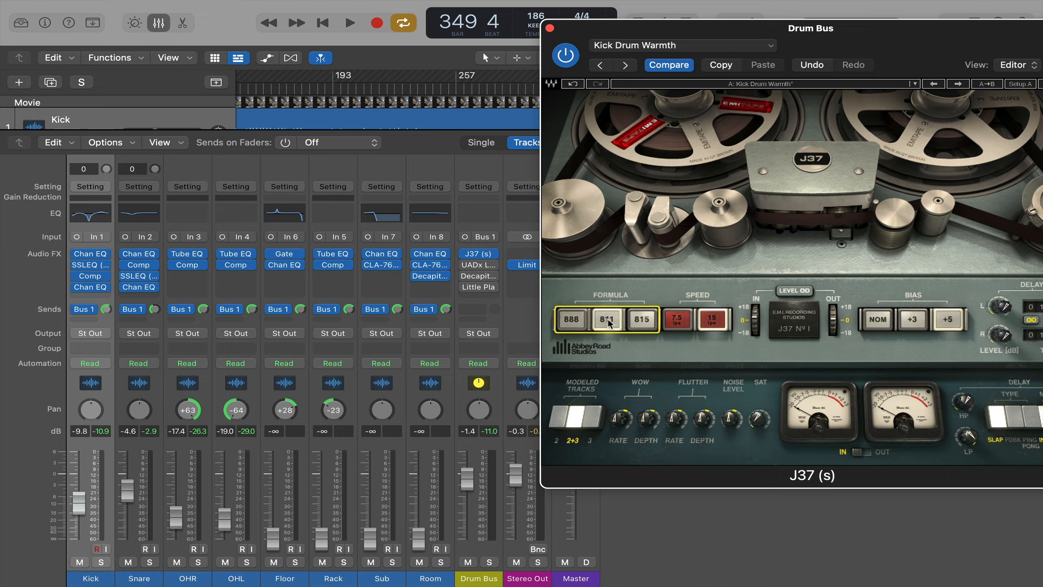
left_click(606, 320)
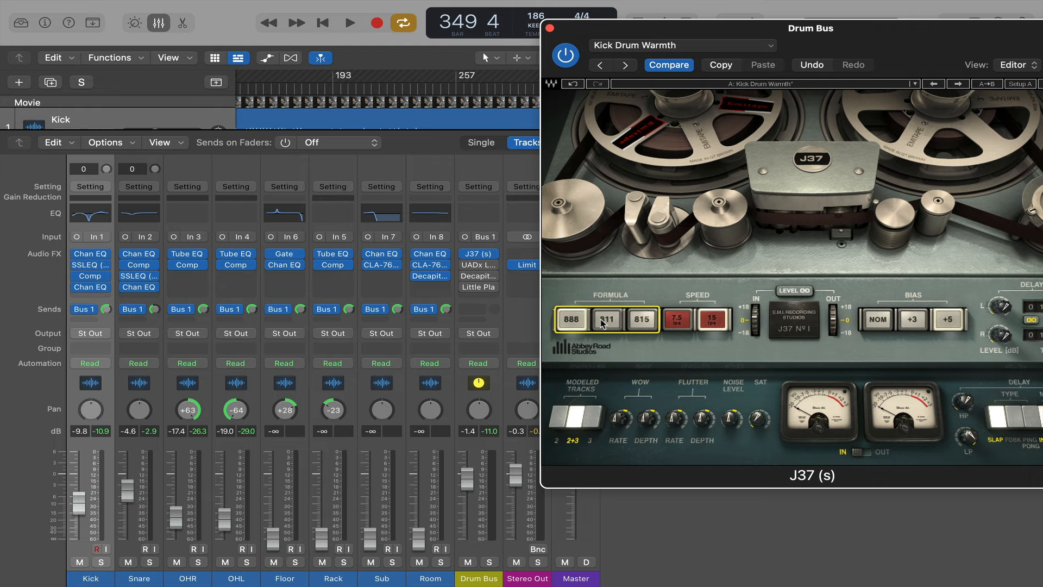
left_click(348, 22)
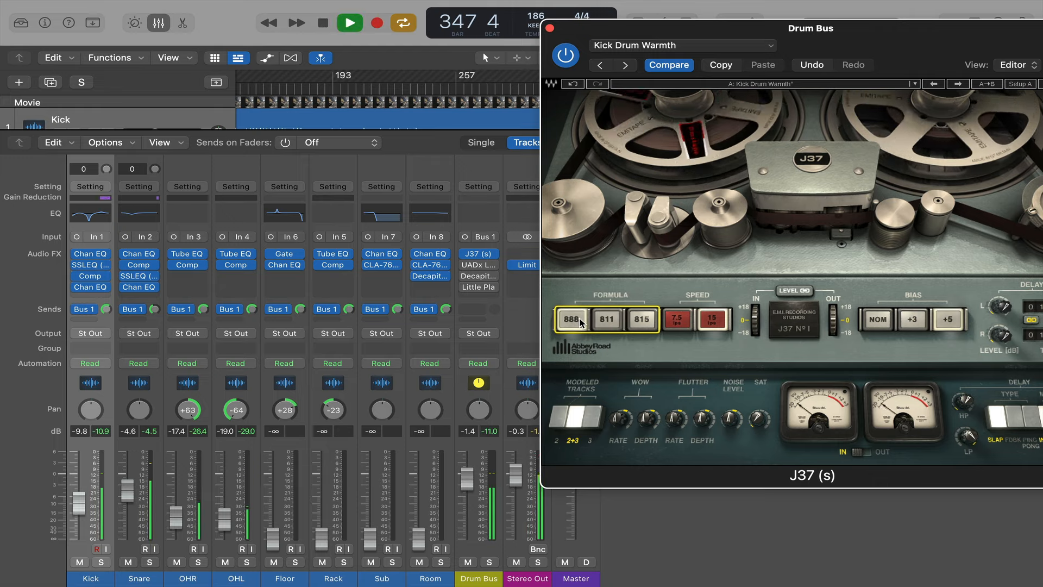
left_click(606, 320)
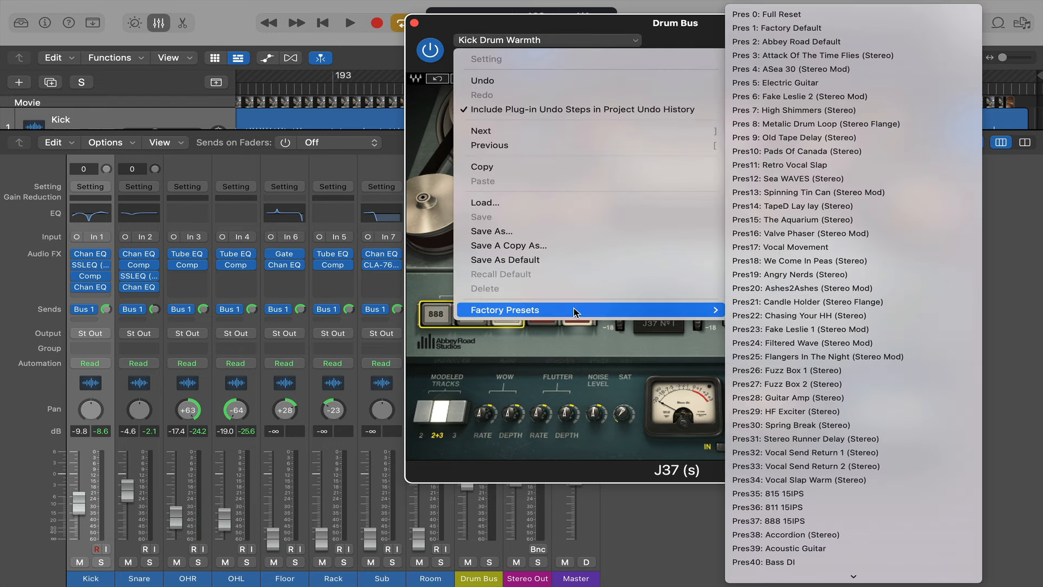
mouse_move(703, 304)
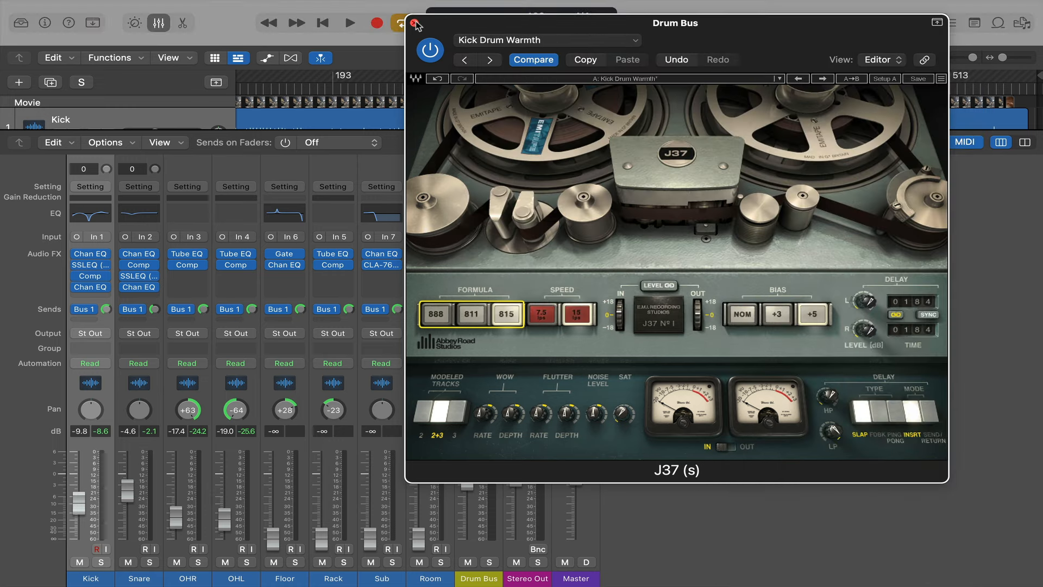
Close the J37 and compare the Drum Bus with its second UADx insert off and on
left_click(416, 23)
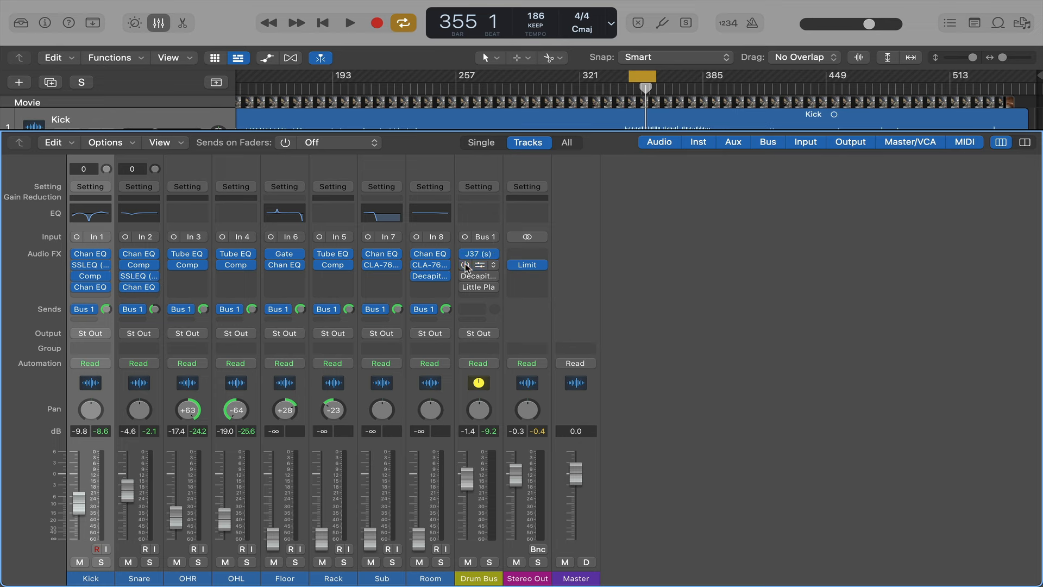
double_click(478, 265)
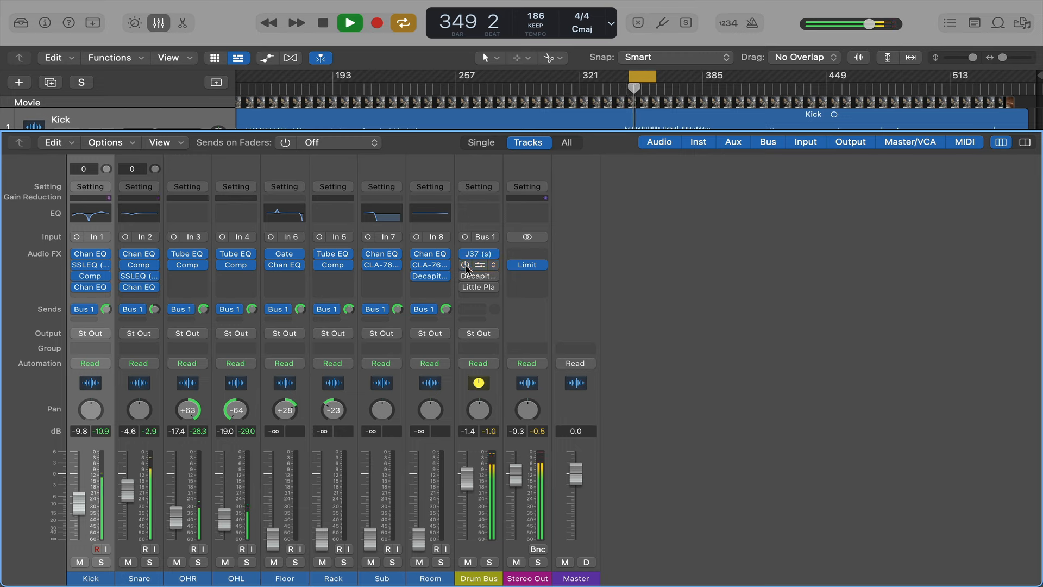
left_click(349, 21)
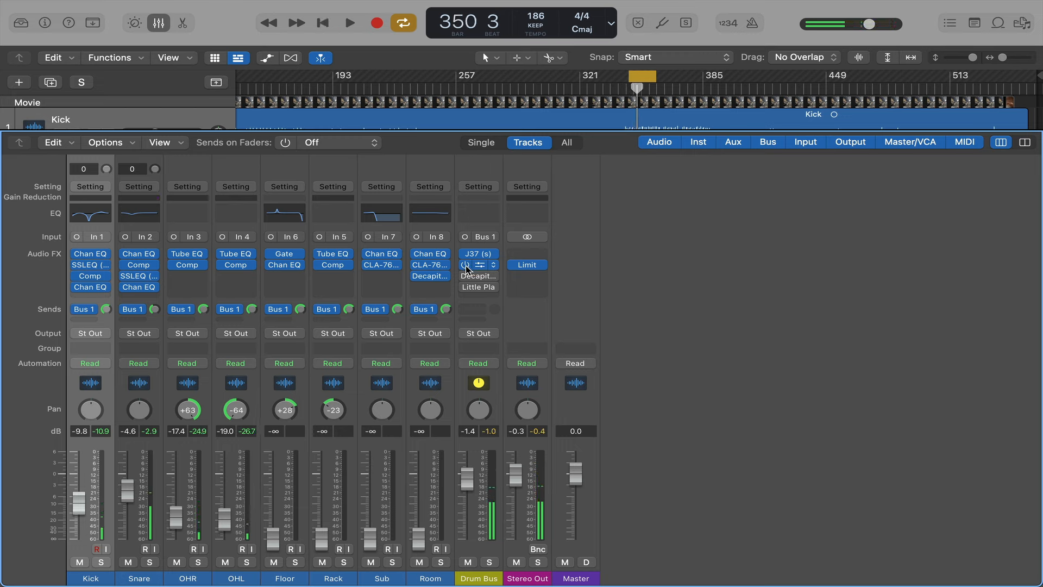
left_click(350, 22)
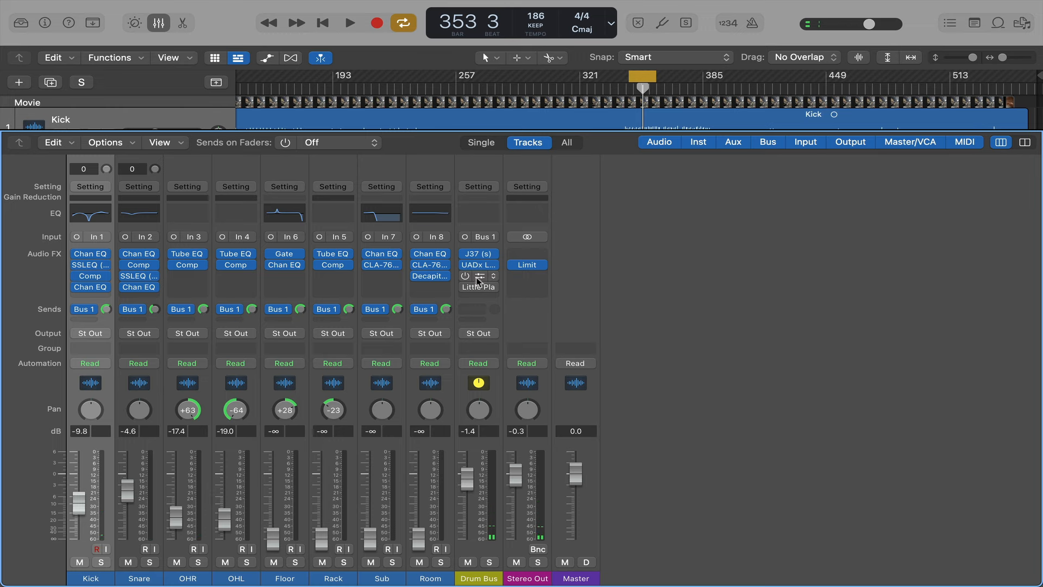
Bring up the Drum Bus Decapitator and audition it with Punish switched on
double_click(431, 276)
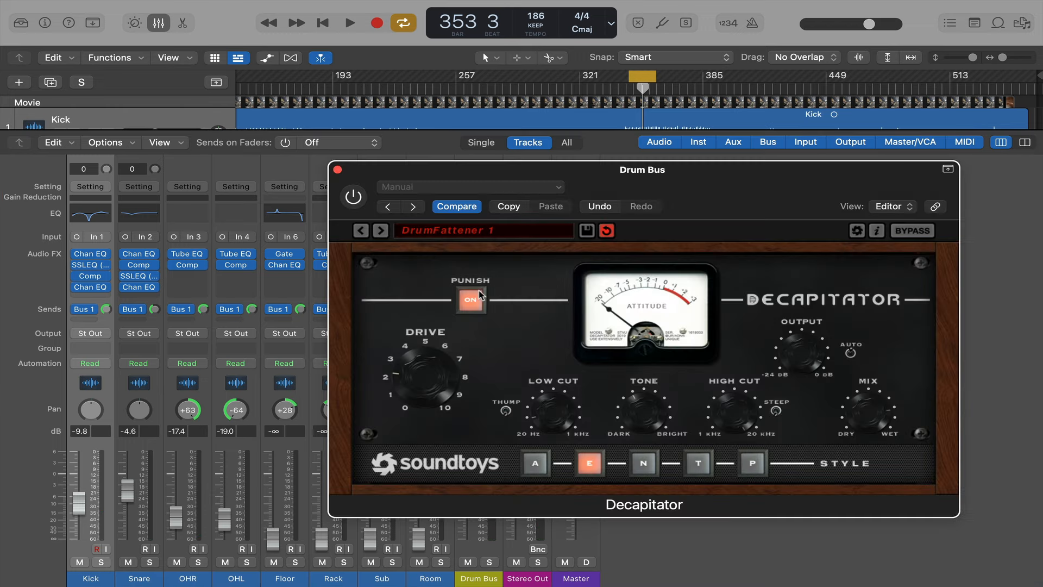
left_click(349, 21)
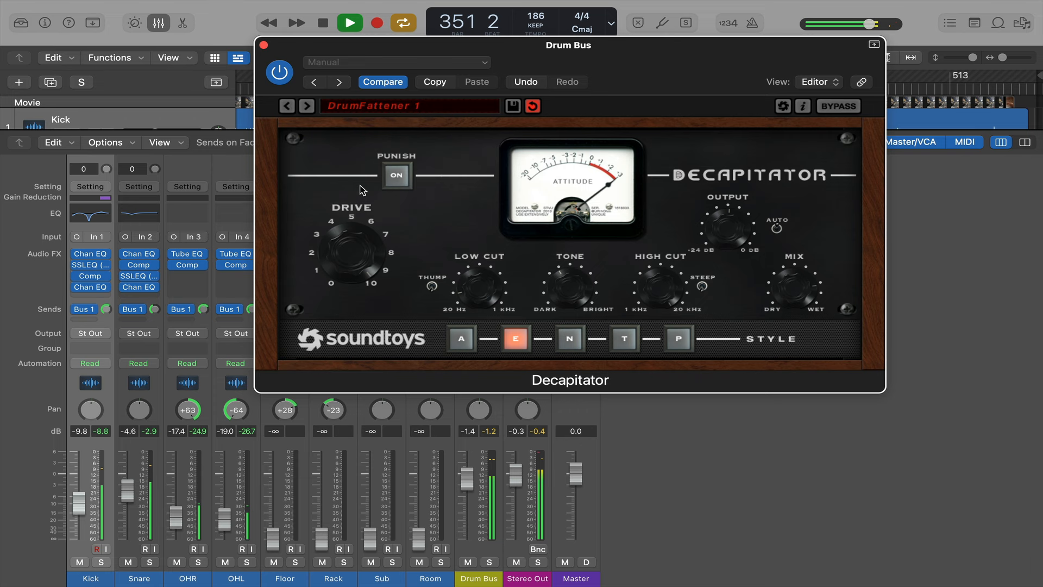
left_click(348, 21)
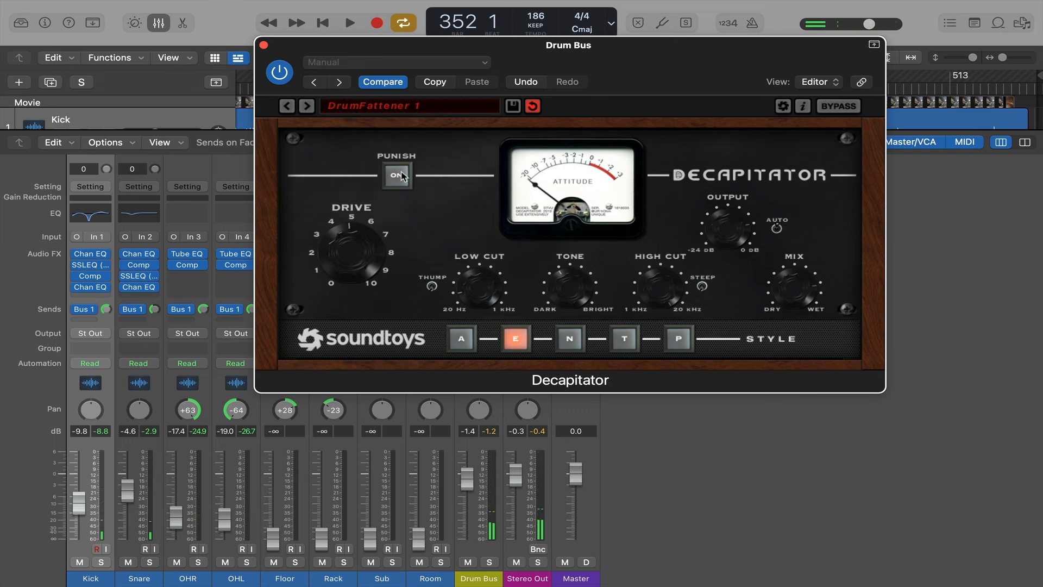
left_click(349, 22)
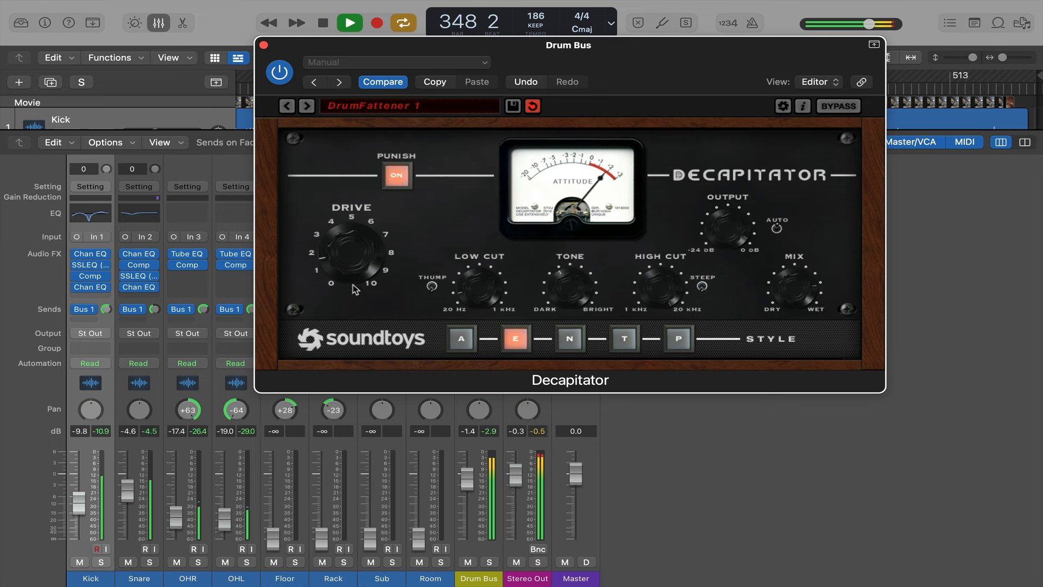
Leave Punish off, lower the Decapitator drive, and close its window
left_click(397, 176)
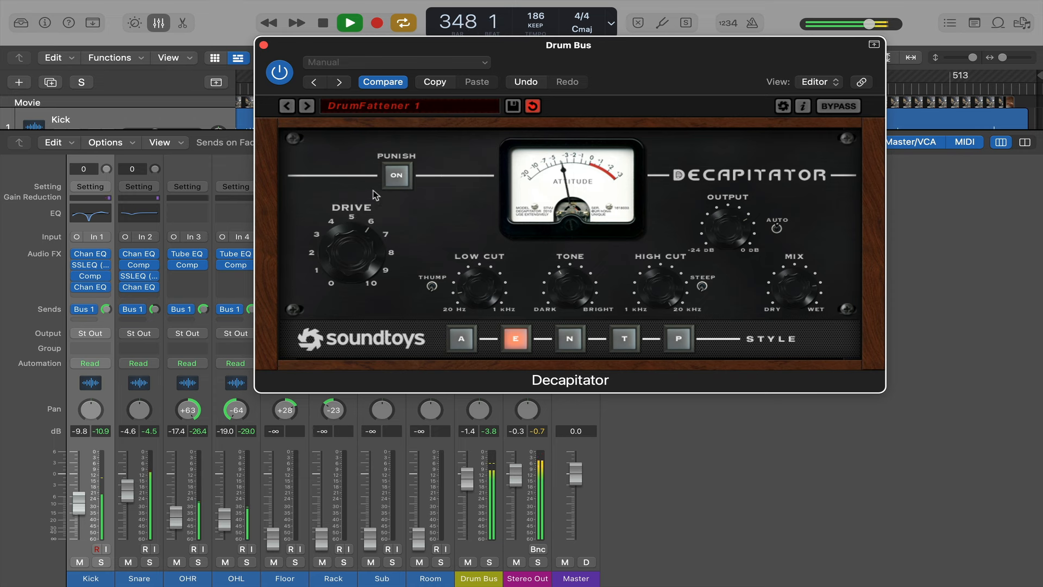
left_click(397, 176)
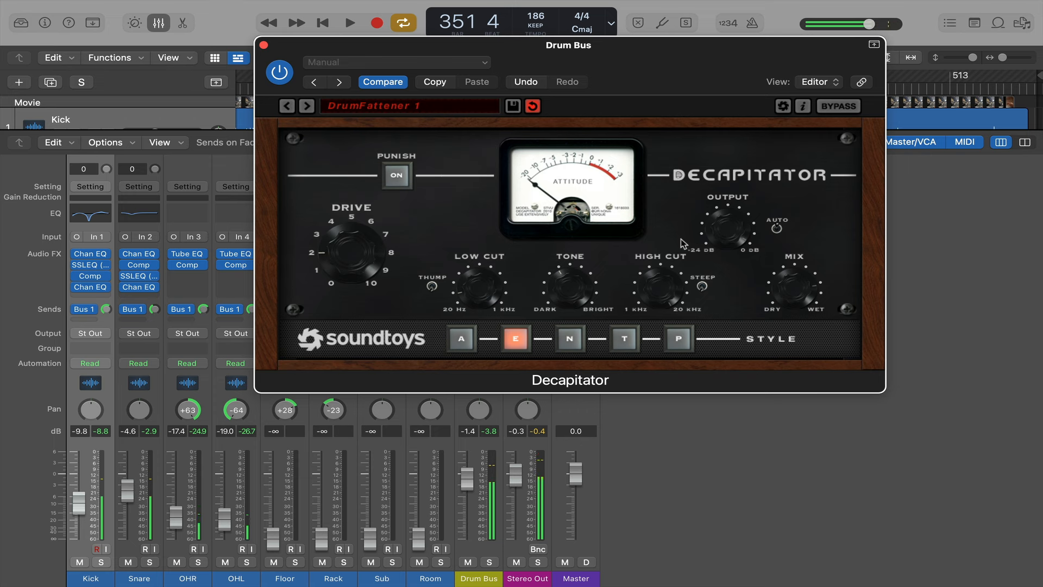
mouse_move(792, 279)
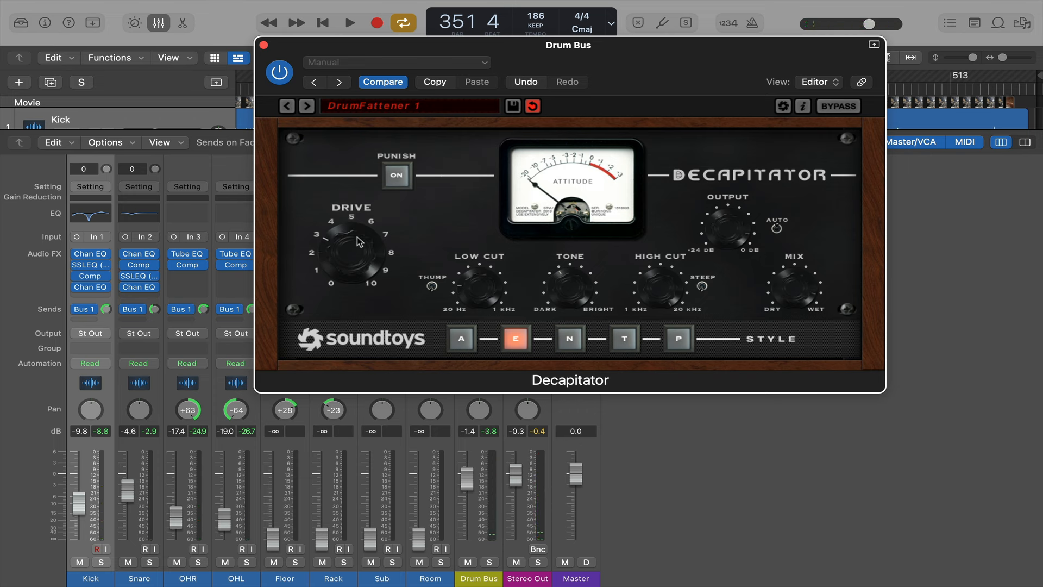
left_click(351, 21)
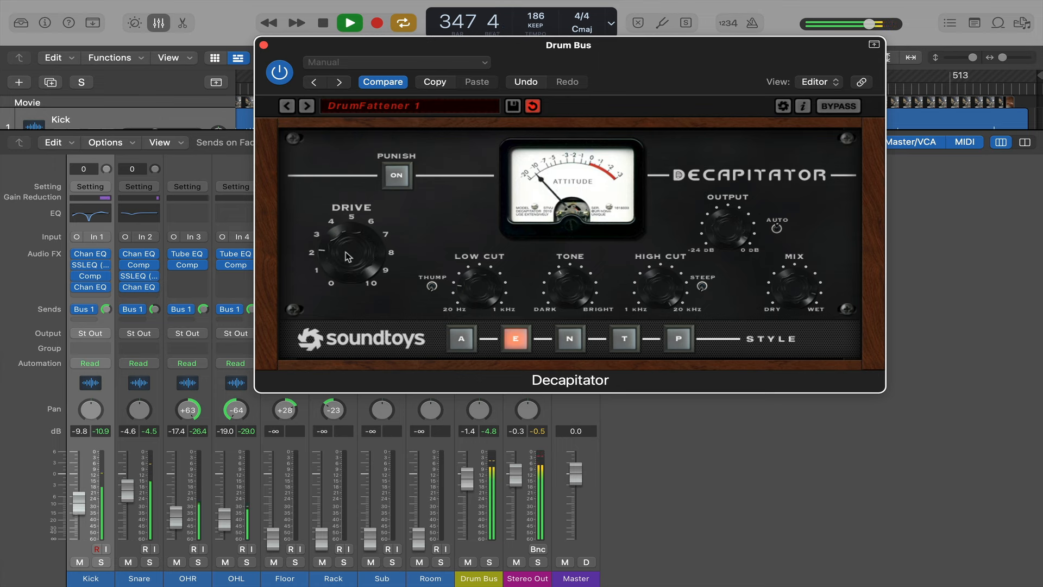
left_click(267, 46)
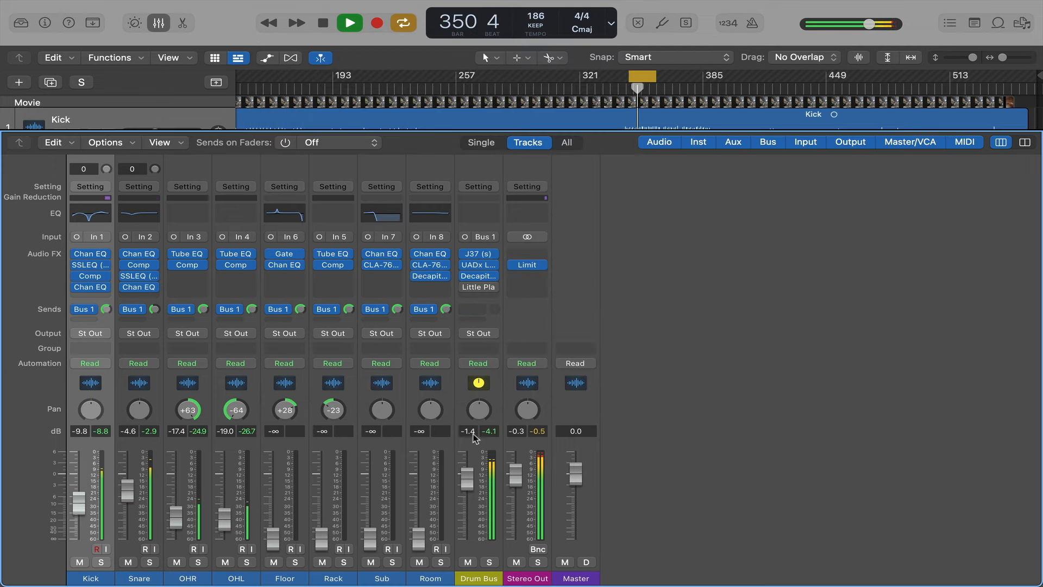
Set the Drum Bus fader to -7.2 dB and bring up its Little Plate reverb
left_click(349, 22)
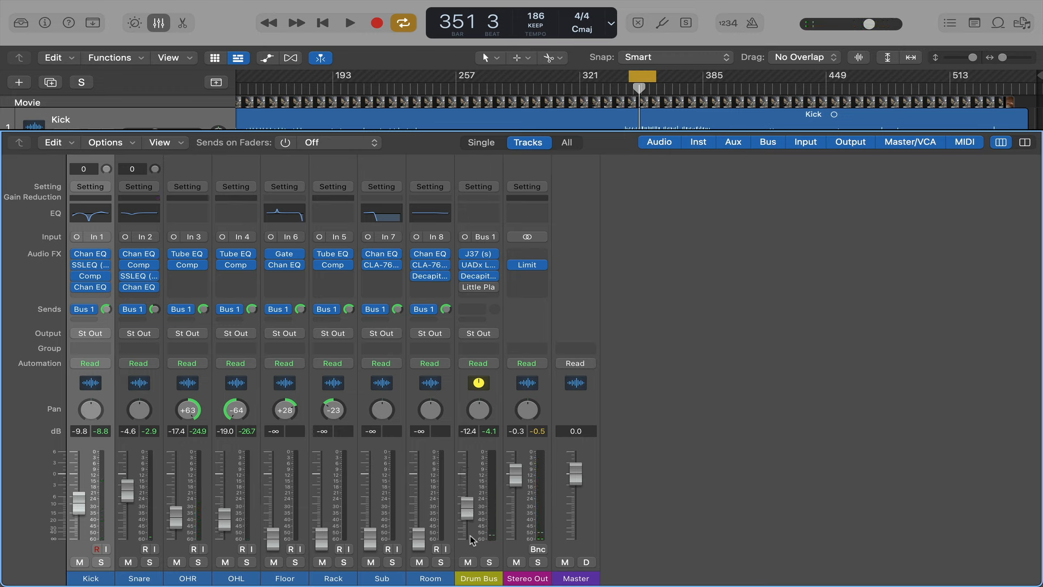
left_click(348, 22)
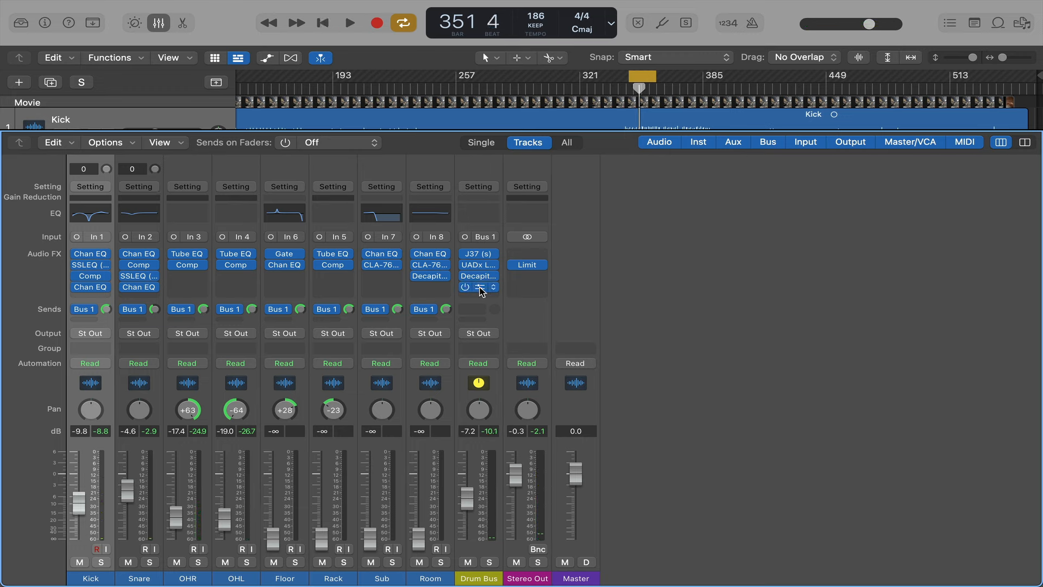
left_click(348, 23)
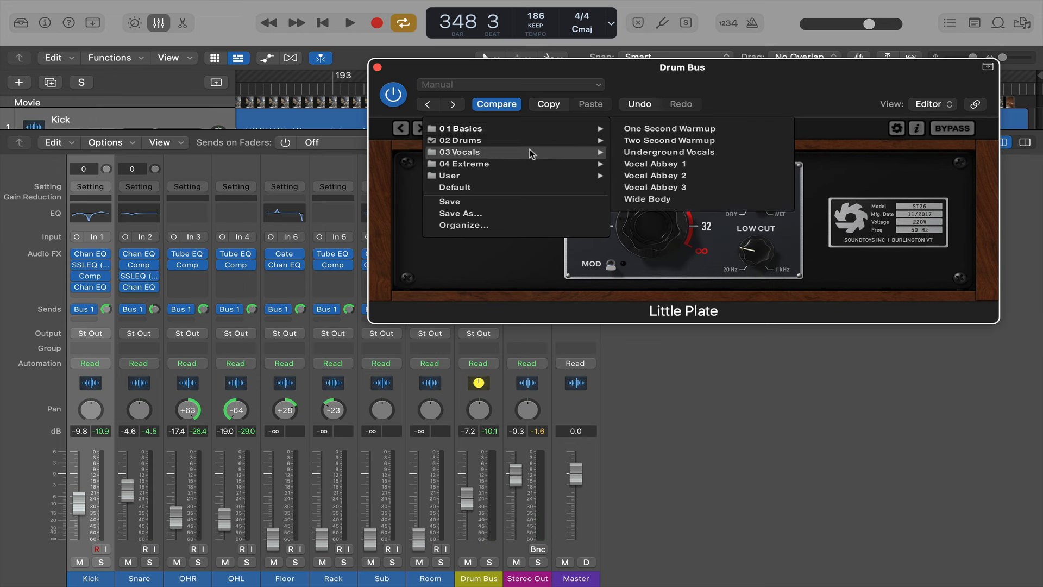
Load the Too Second Drums preset on Little Plate and adjust its decay
left_click(670, 140)
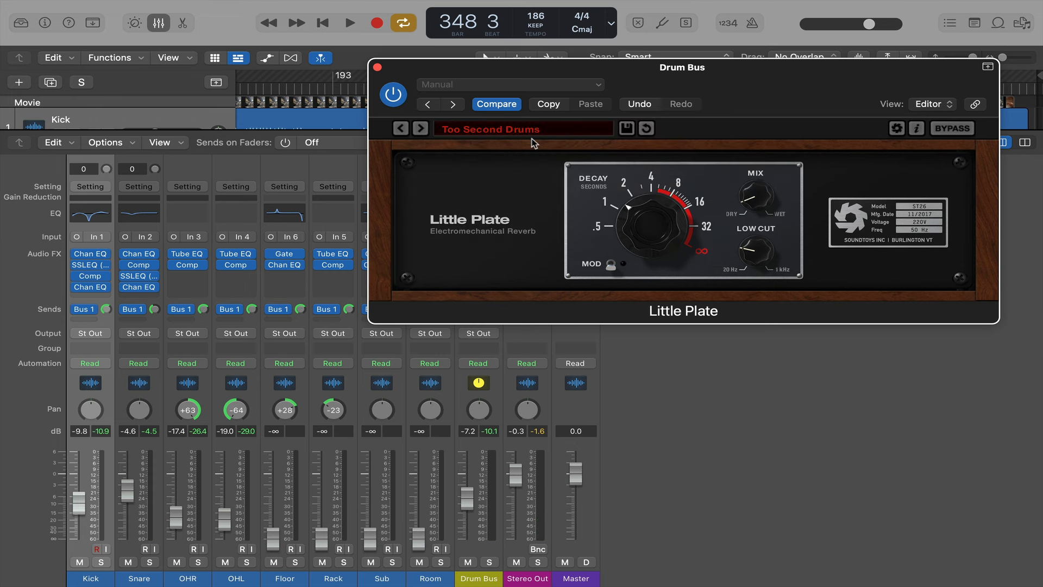
left_click(349, 22)
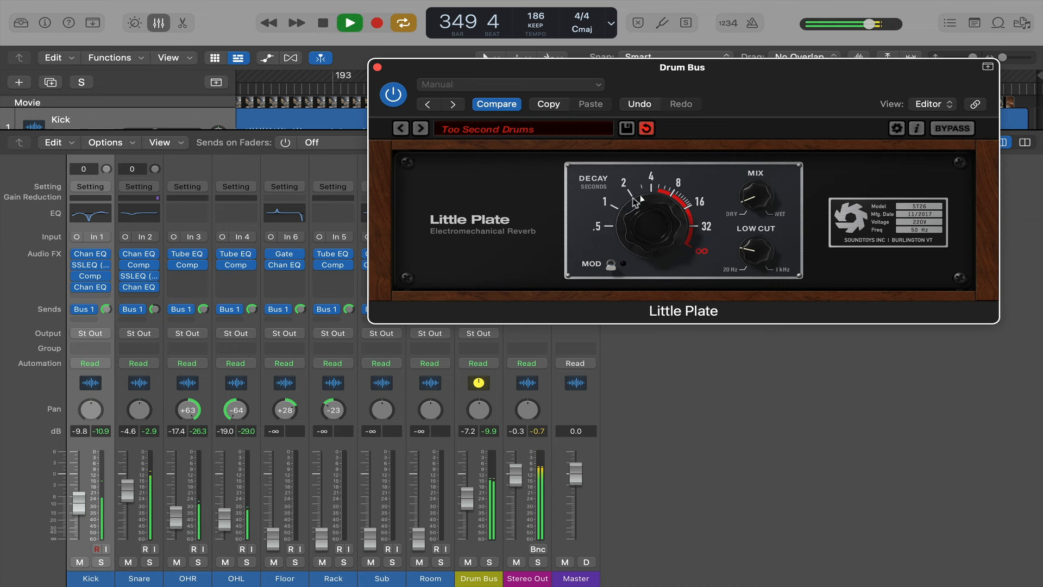
left_click(349, 22)
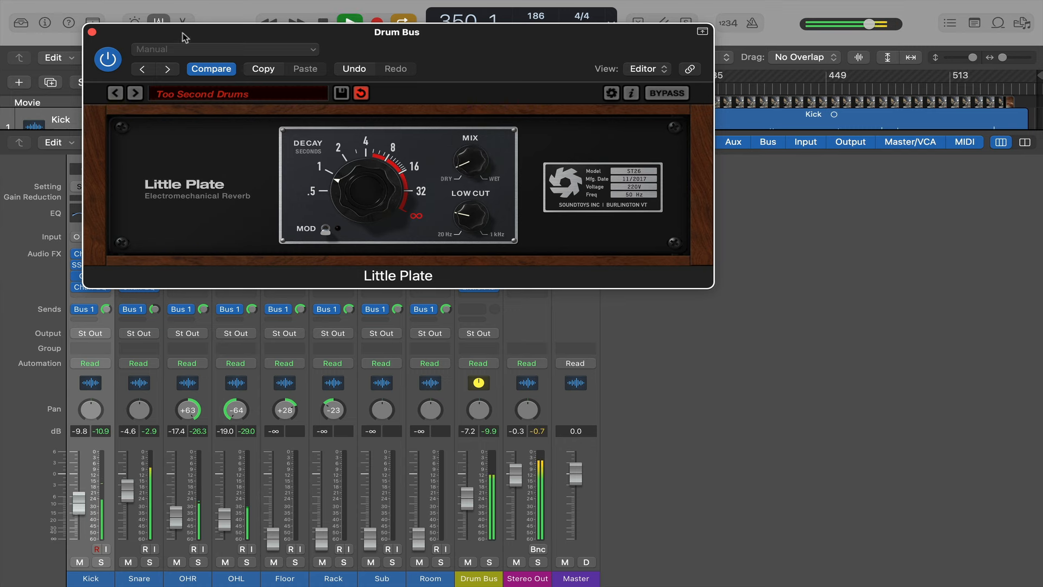
Close Little Plate, audition the Stereo Out Limiter at default settings, and close it
left_click(91, 32)
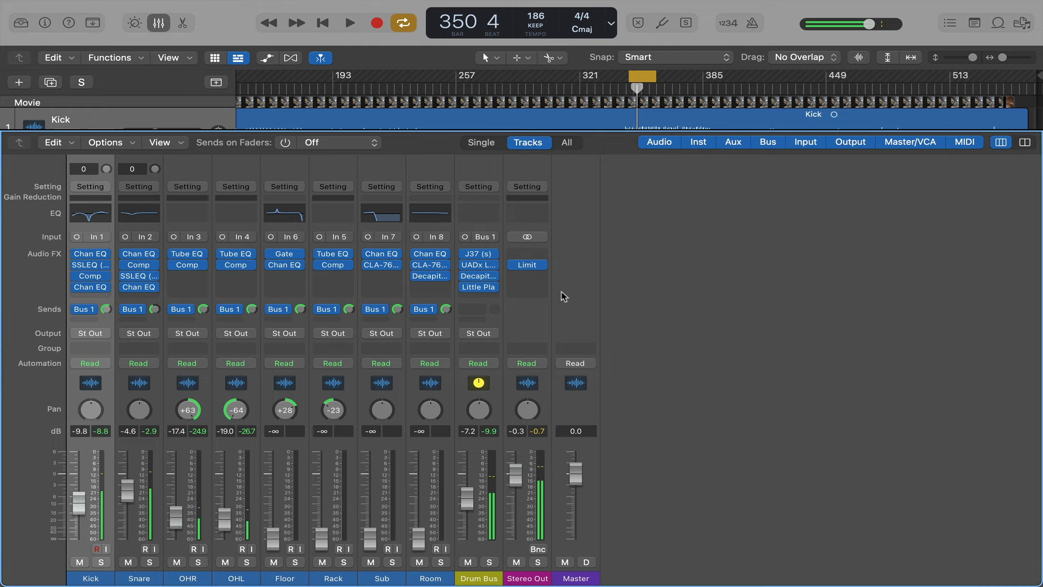
left_click(526, 264)
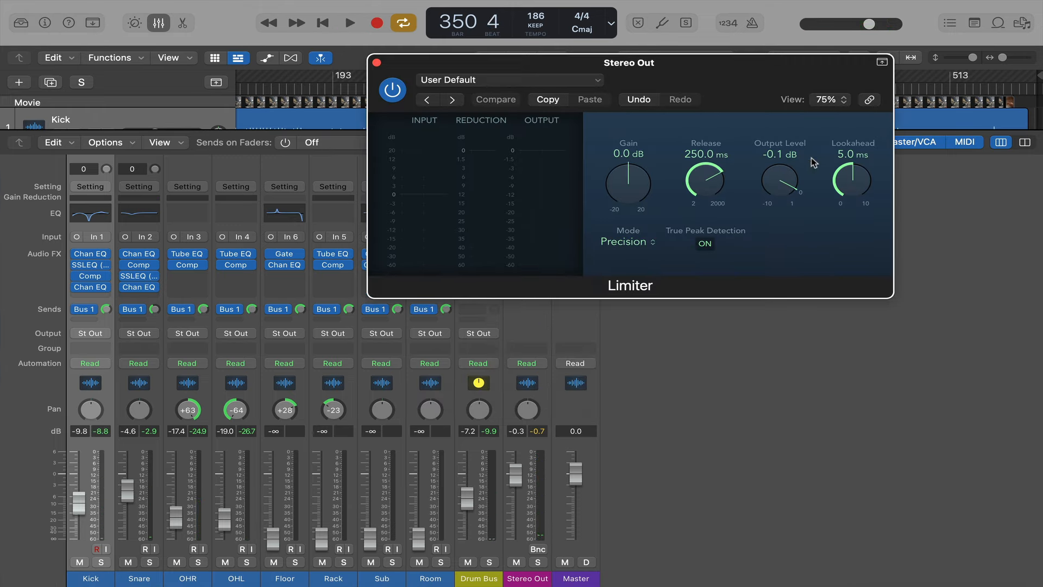
mouse_move(795, 204)
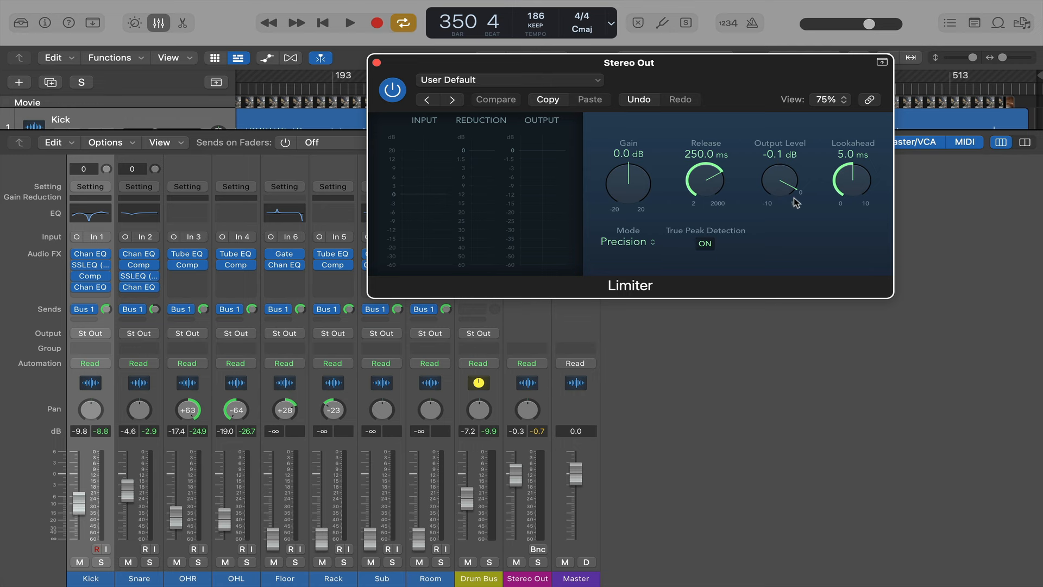
left_click(350, 23)
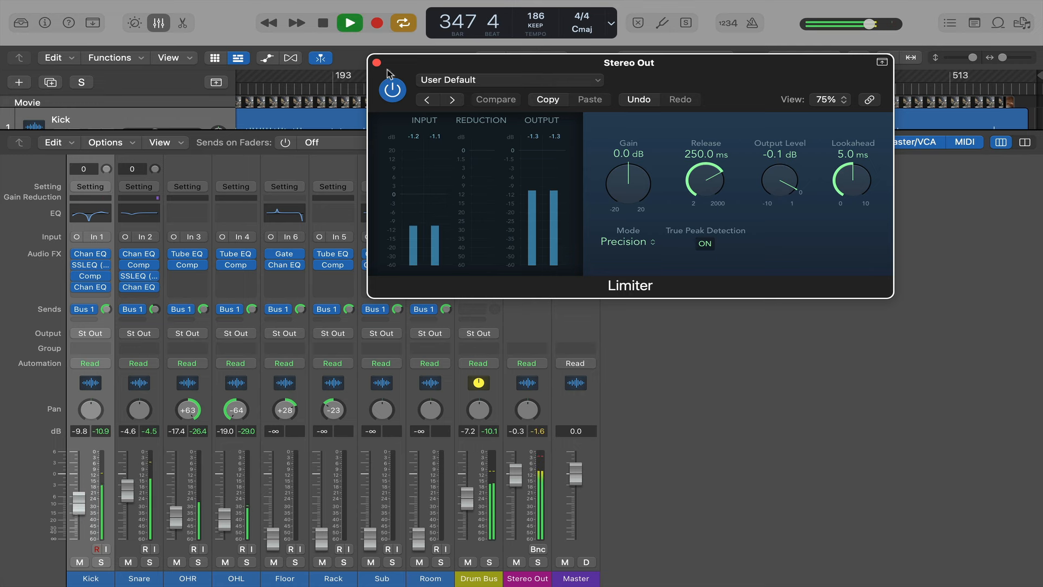
left_click(378, 63)
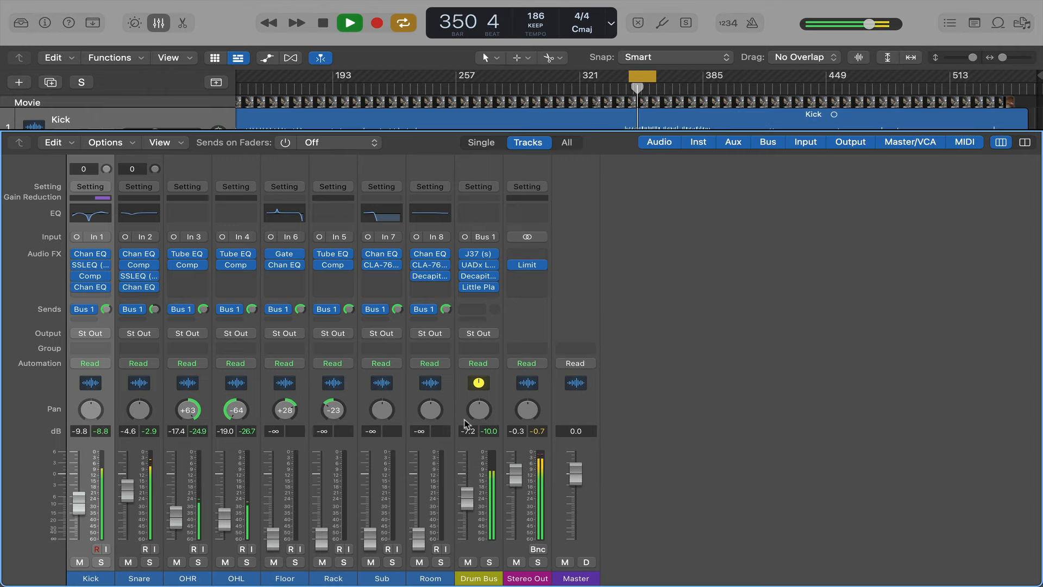
A/B the drums with all channel plug-ins bypassed and active, then hide the mixer
left_click(349, 22)
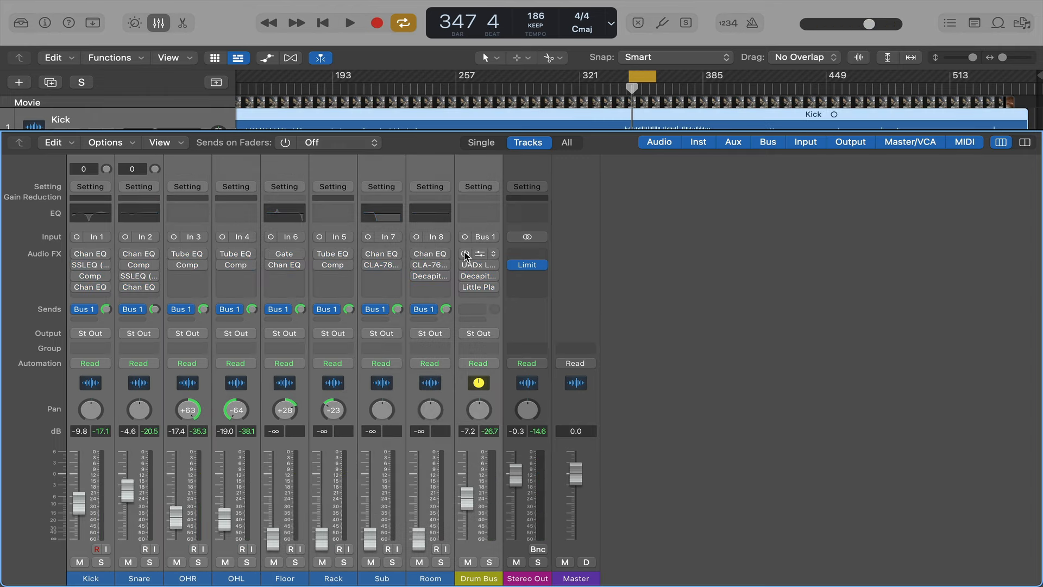
left_click(348, 22)
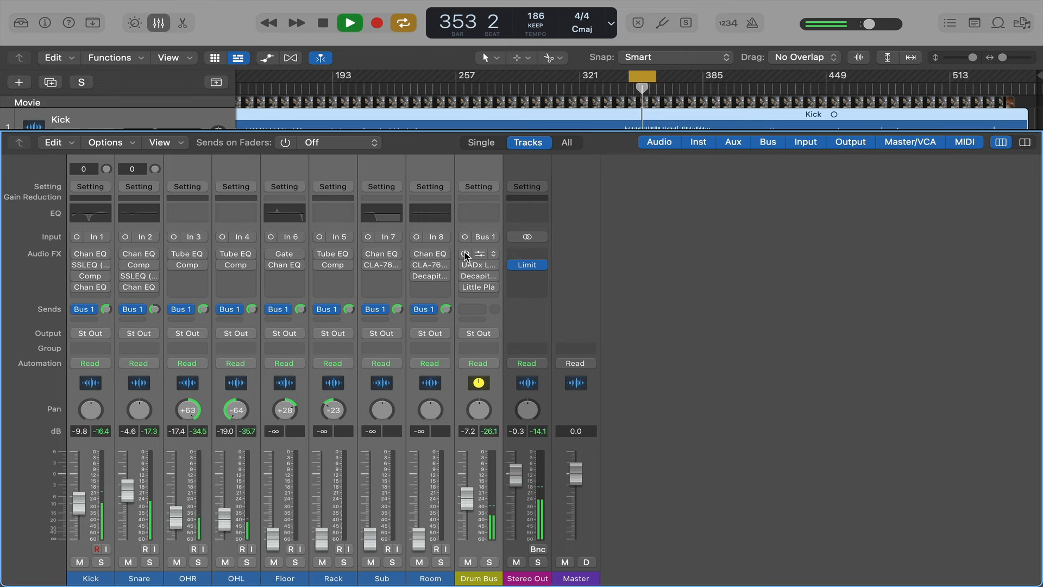
left_click(348, 22)
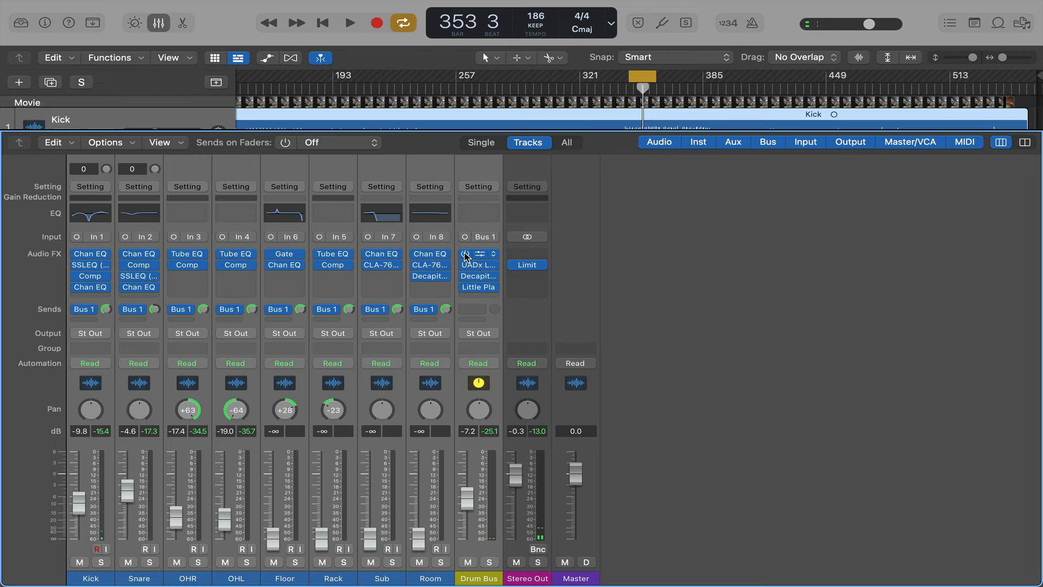
left_click(349, 22)
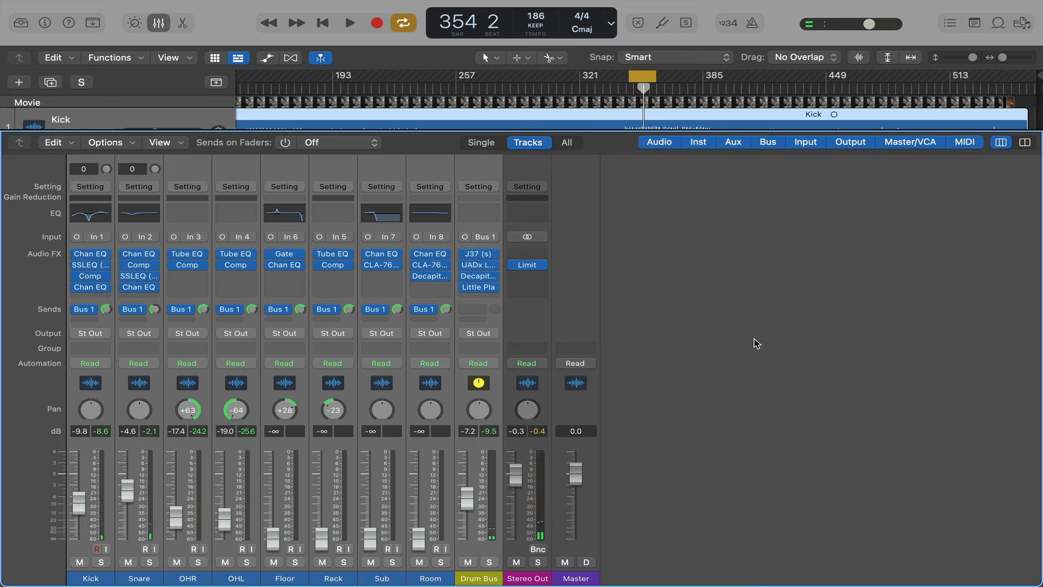
left_click(159, 23)
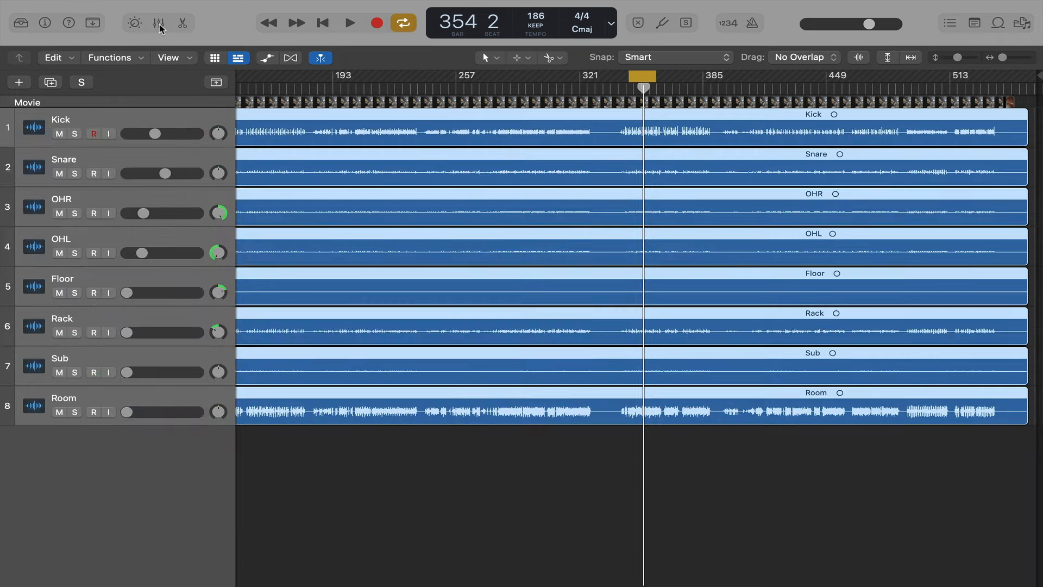